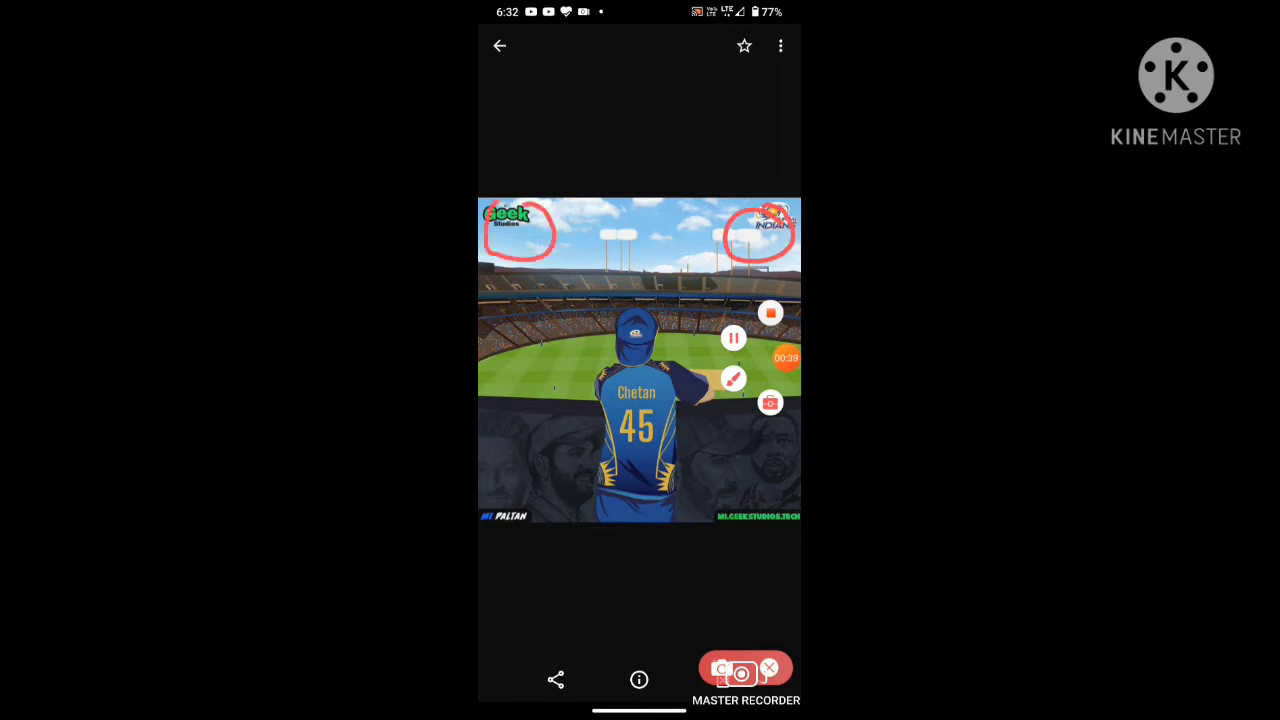
Swipe away the sample Chetan 45 jersey image and return to the home screen
left_click_drag(640, 300, 640, 510)
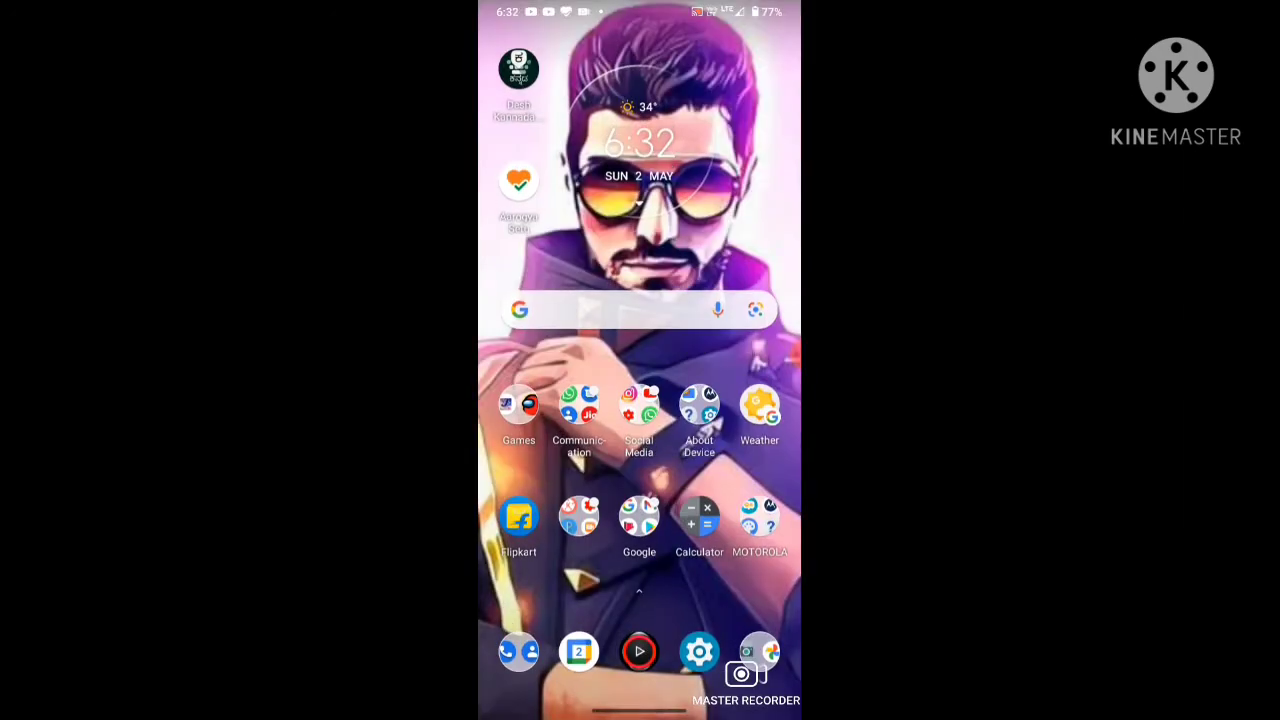
Search Google for 'Geek studios mumbai indians'
left_click(638, 308)
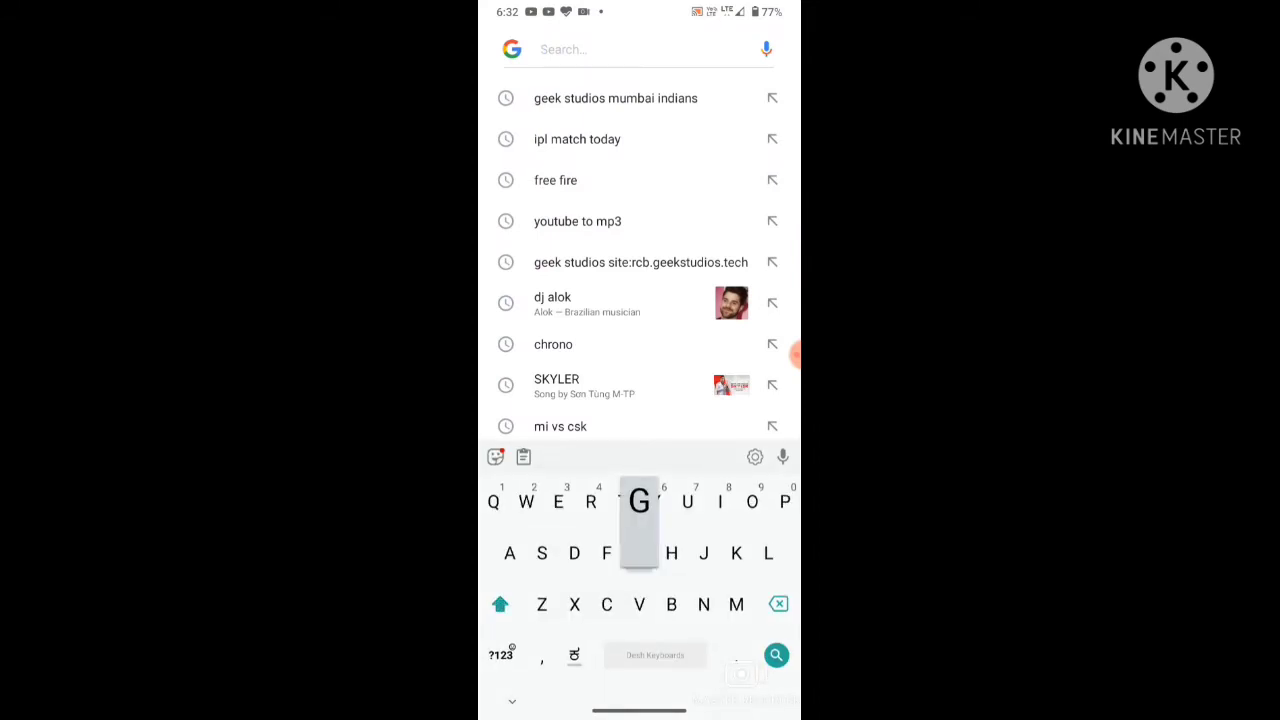
type("Geek")
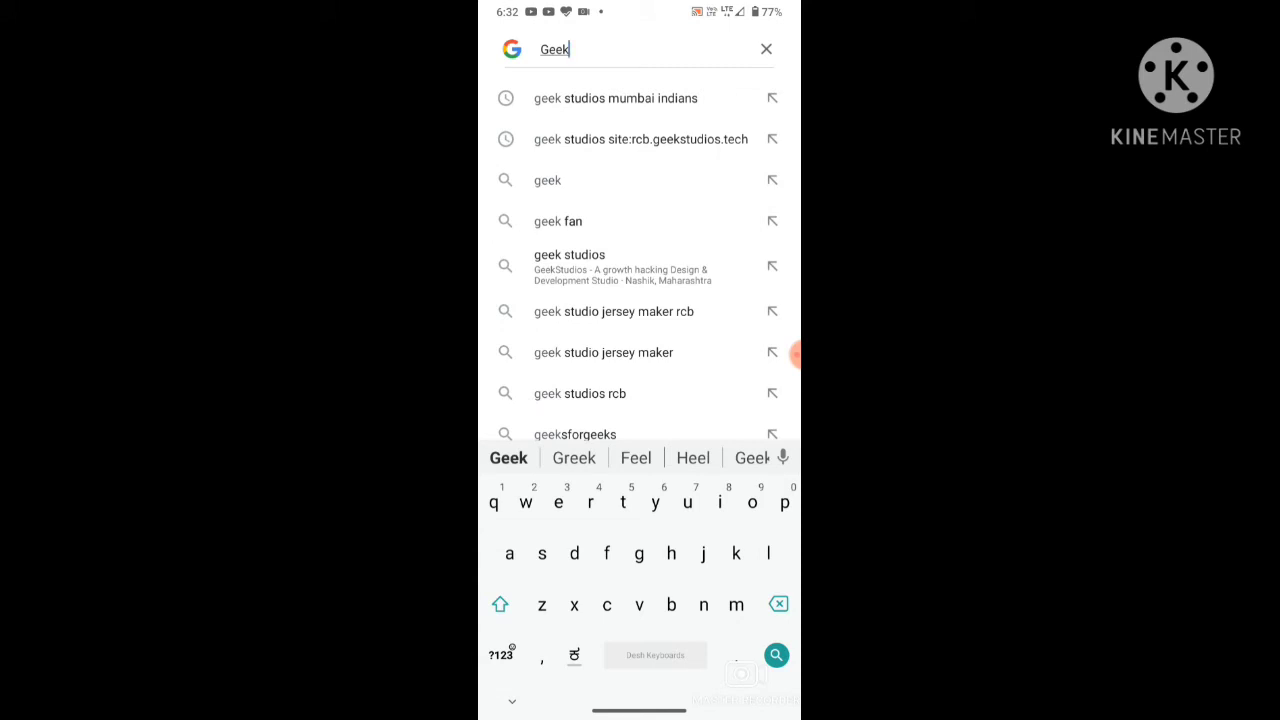
type("st")
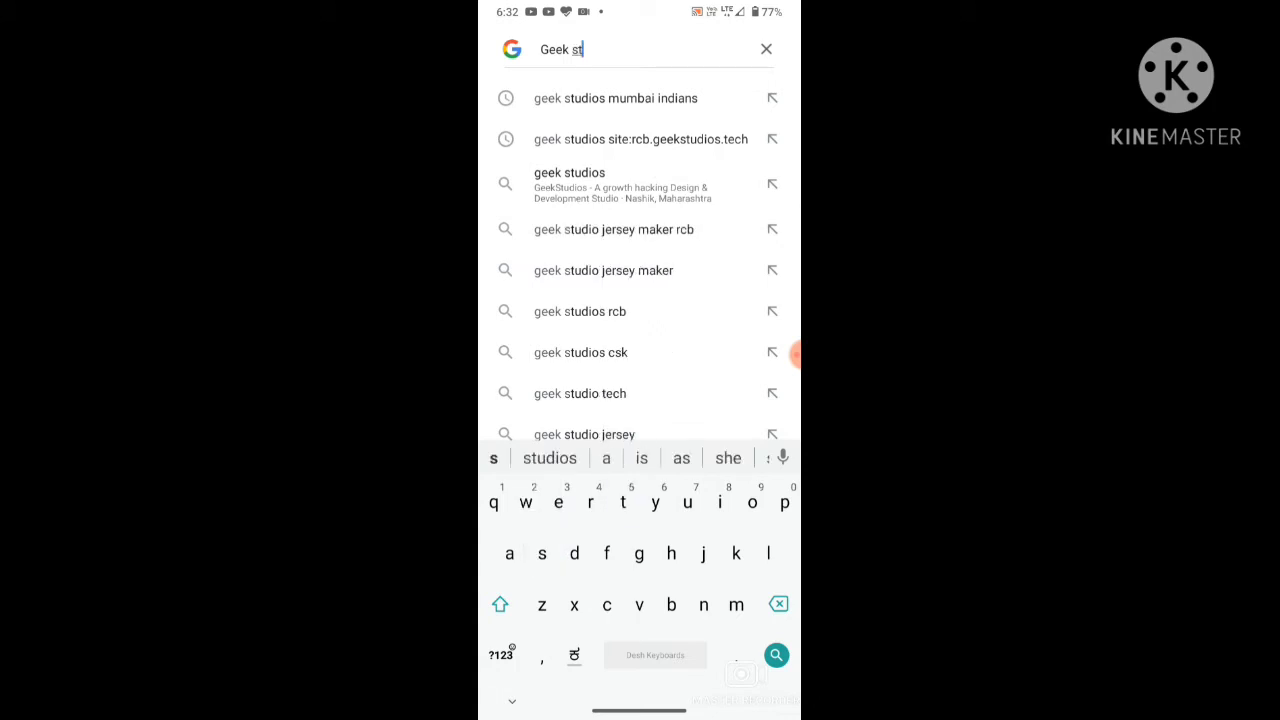
left_click(548, 456)
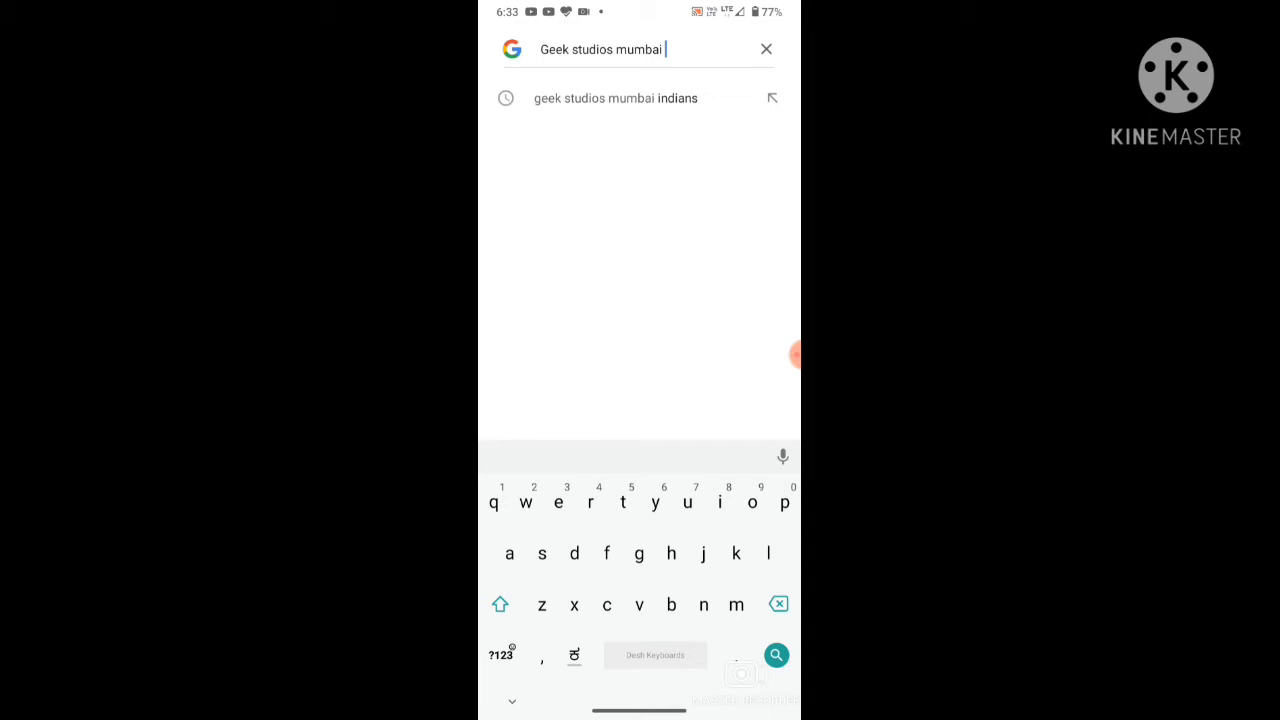
left_click(720, 502)
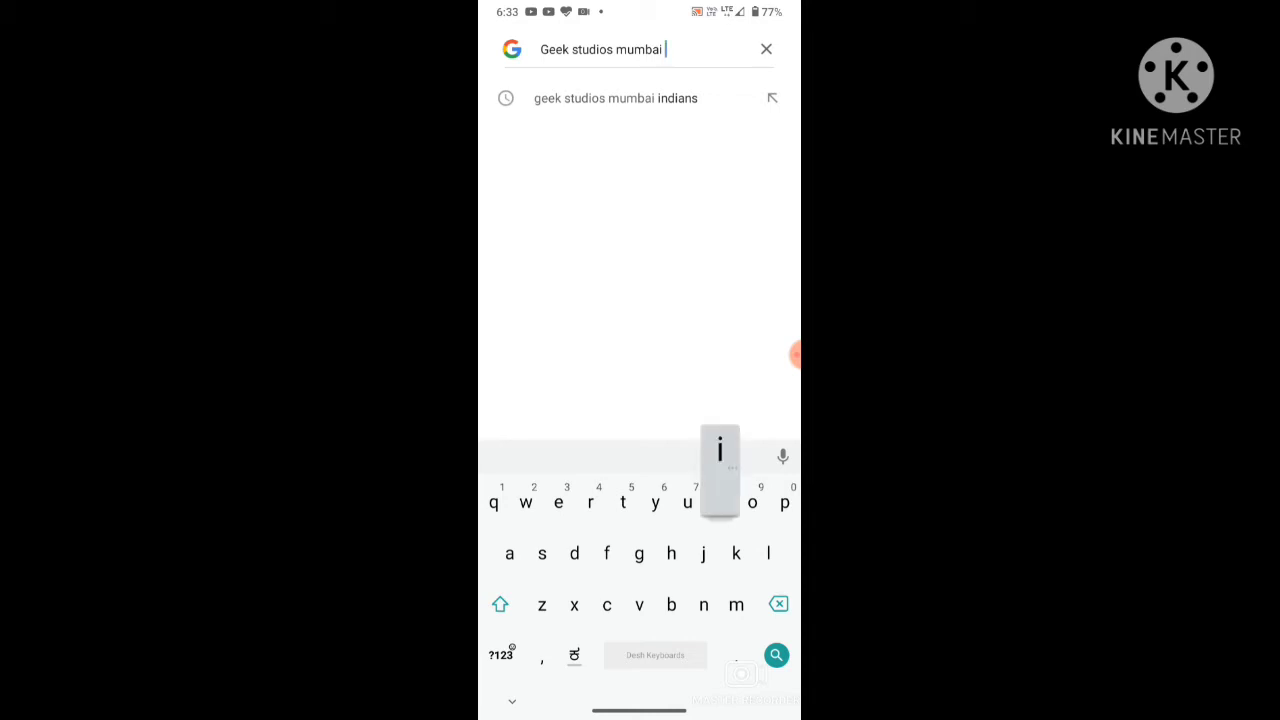
type("india")
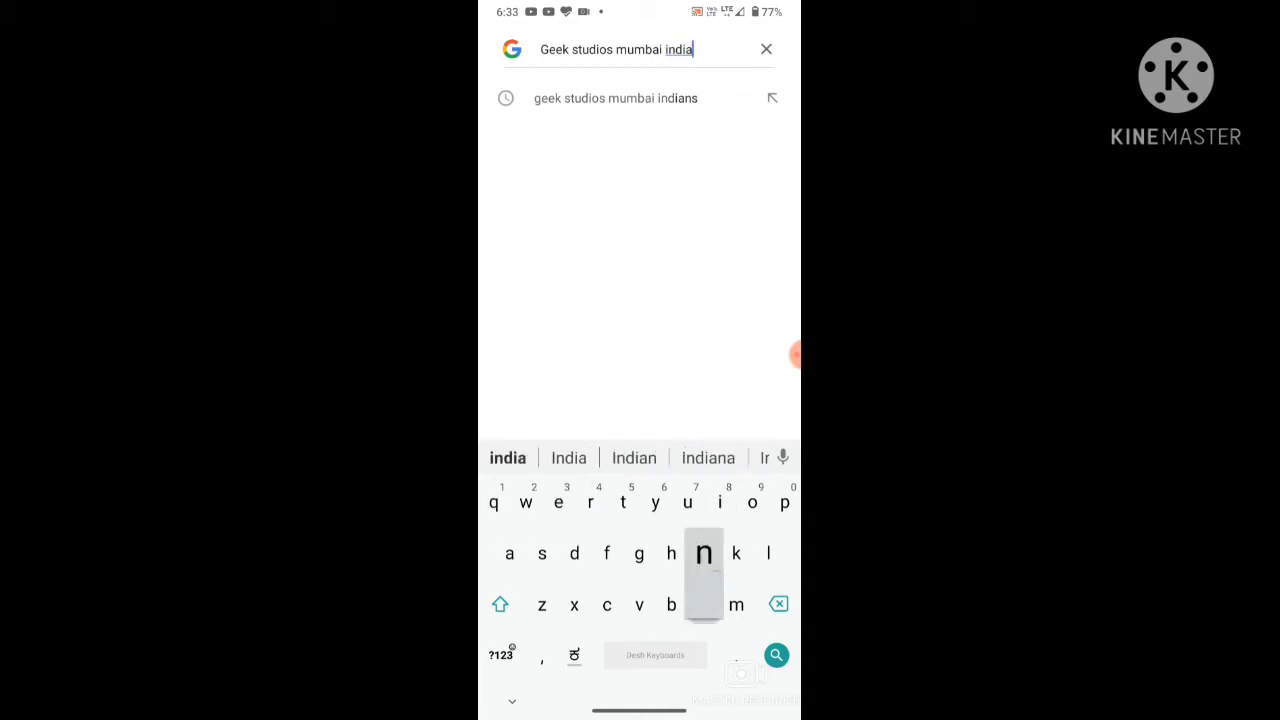
left_click(616, 98)
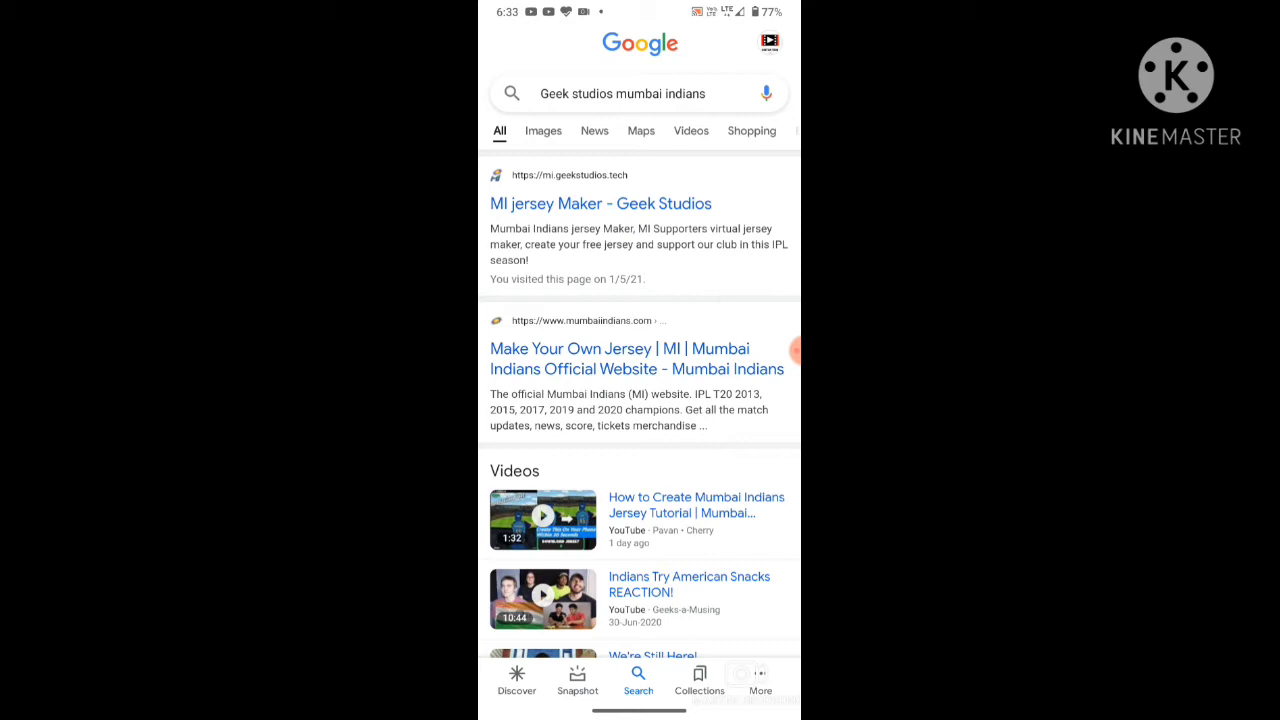
Open the 'MI jersey Maker - Geek Studios' result and bring its Make form into view
left_click(600, 204)
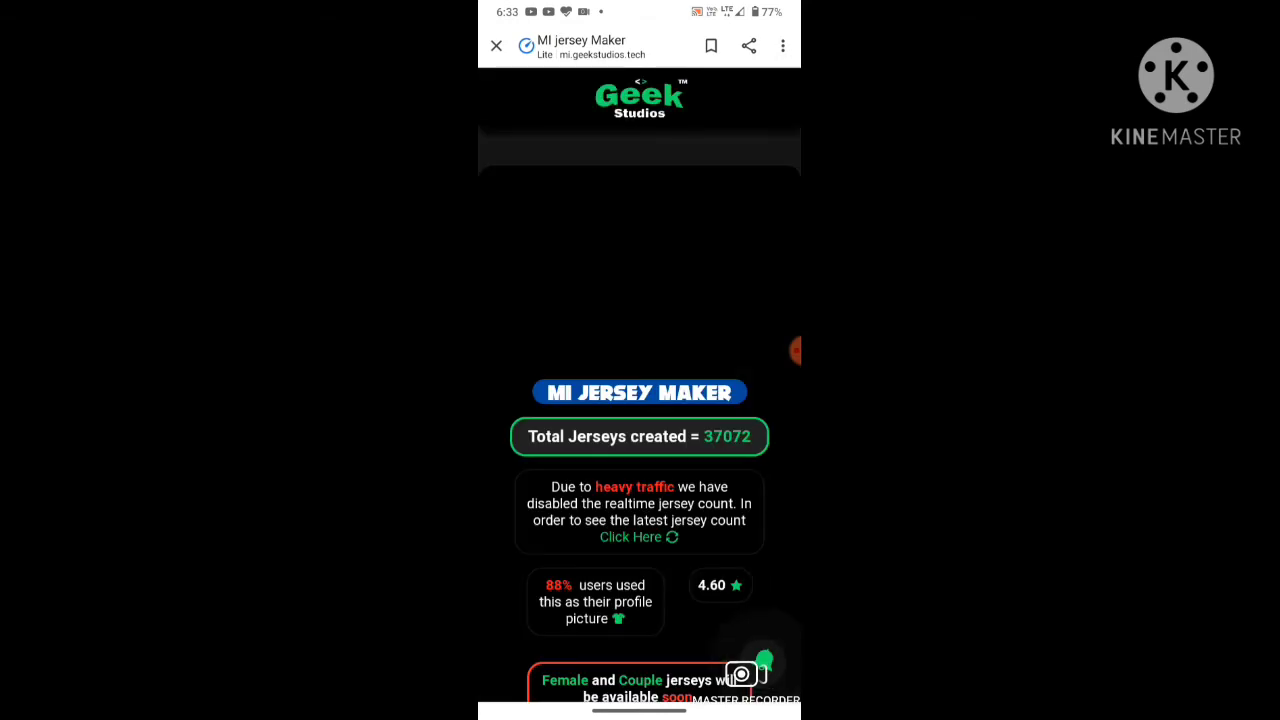
scroll("down", 3)
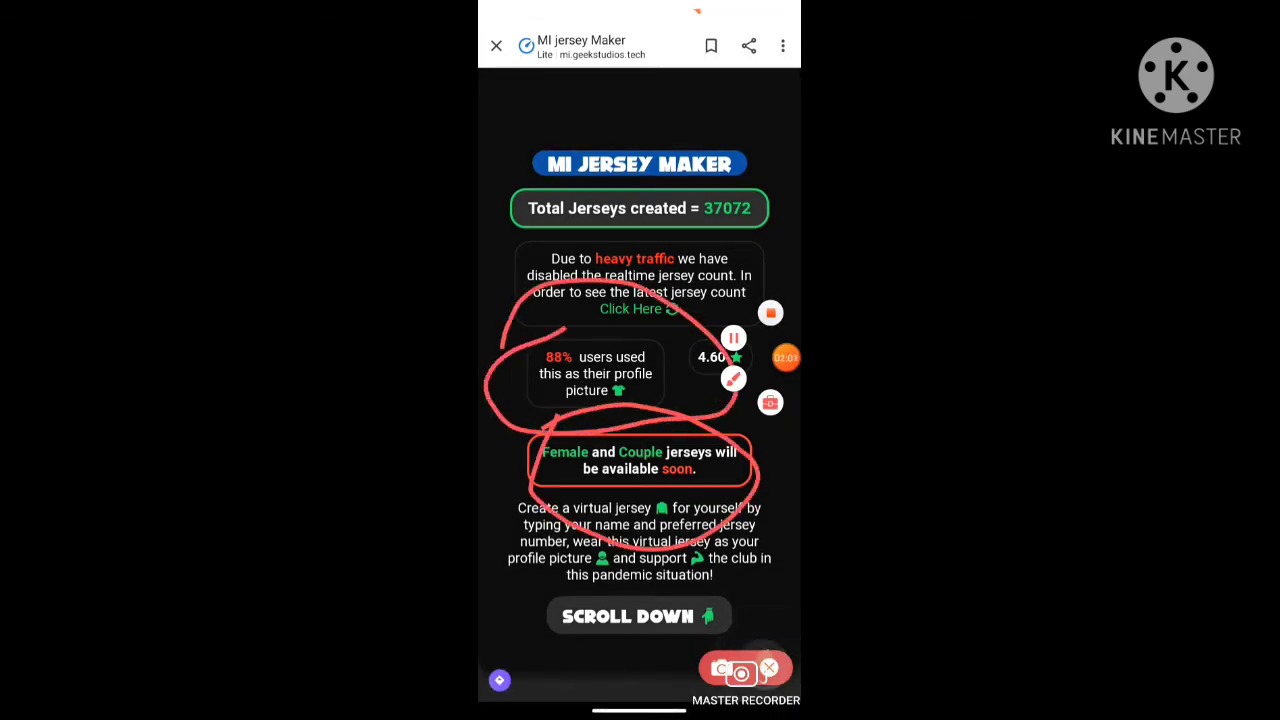
scroll("down", 3)
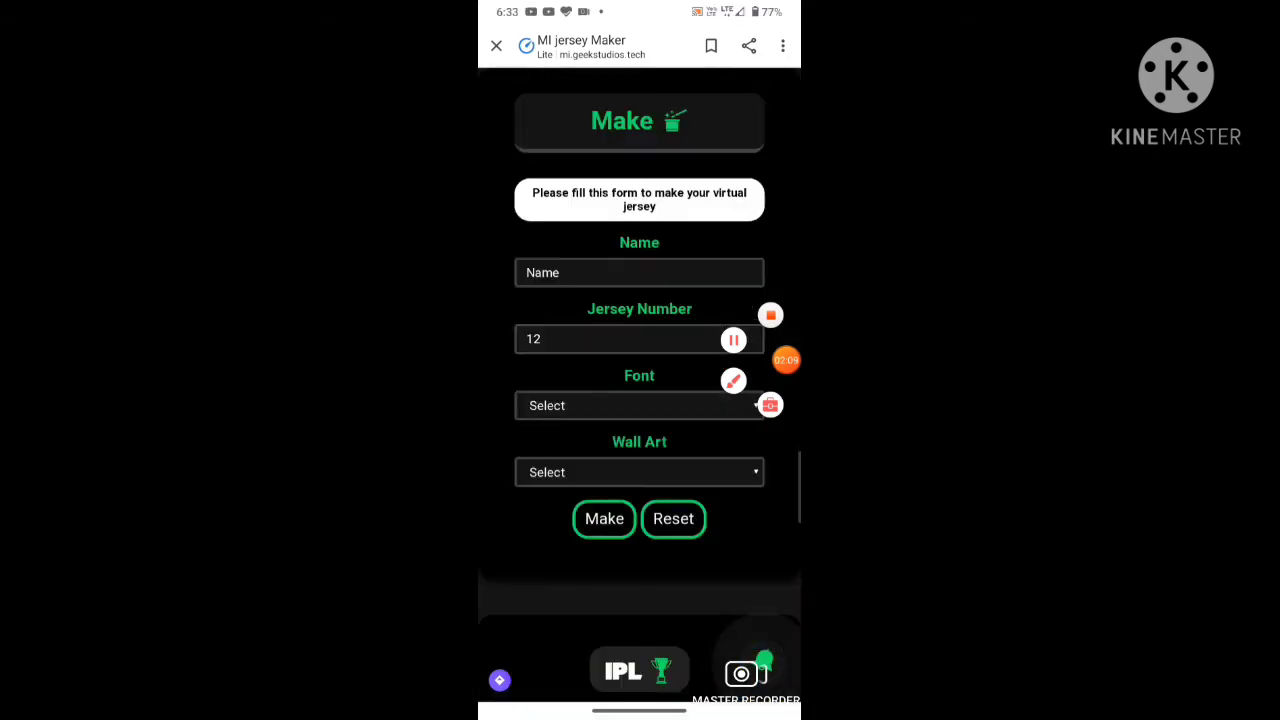
Fill in the jersey name 'Chetu' and jersey number 45
left_click(640, 272)
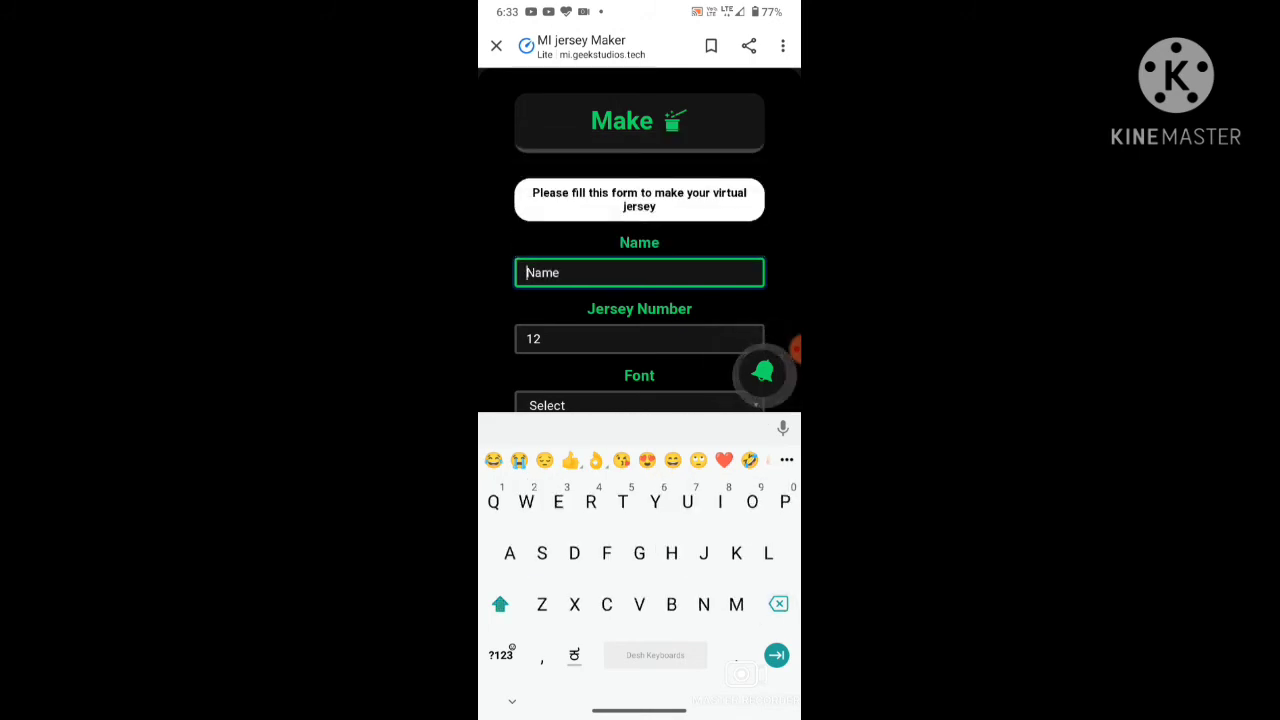
type("Chetu")
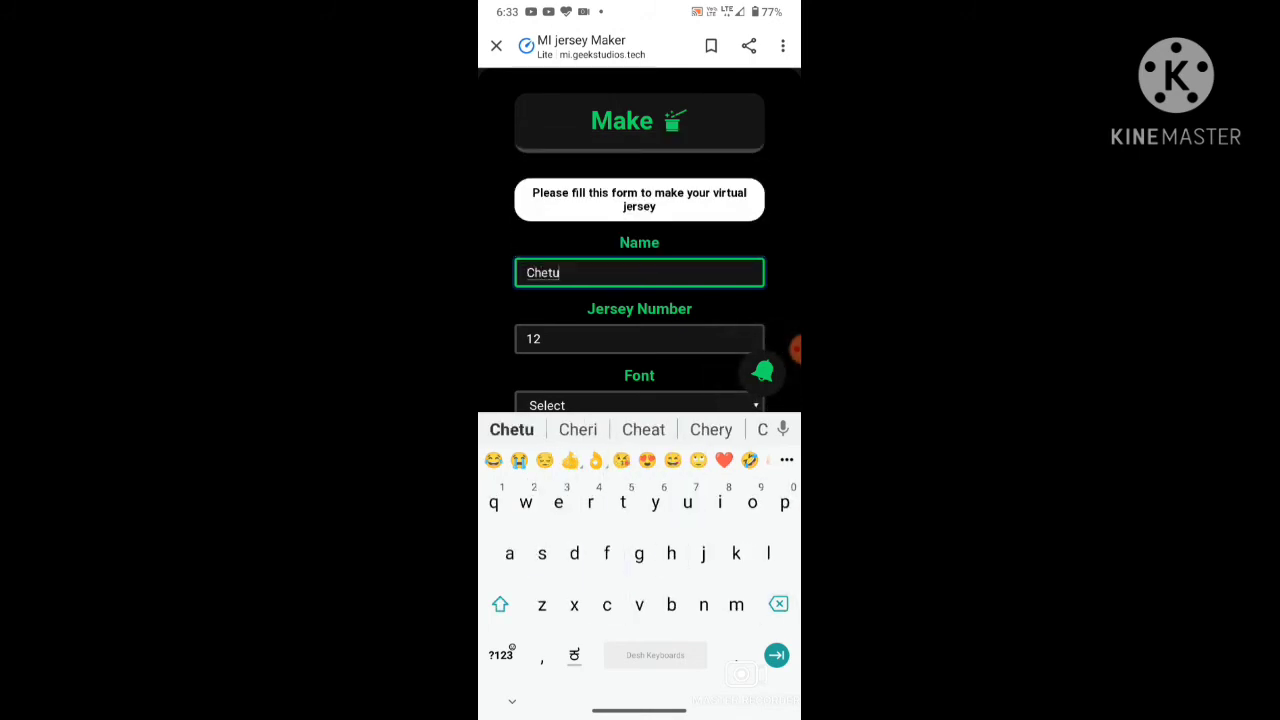
left_click(640, 338)
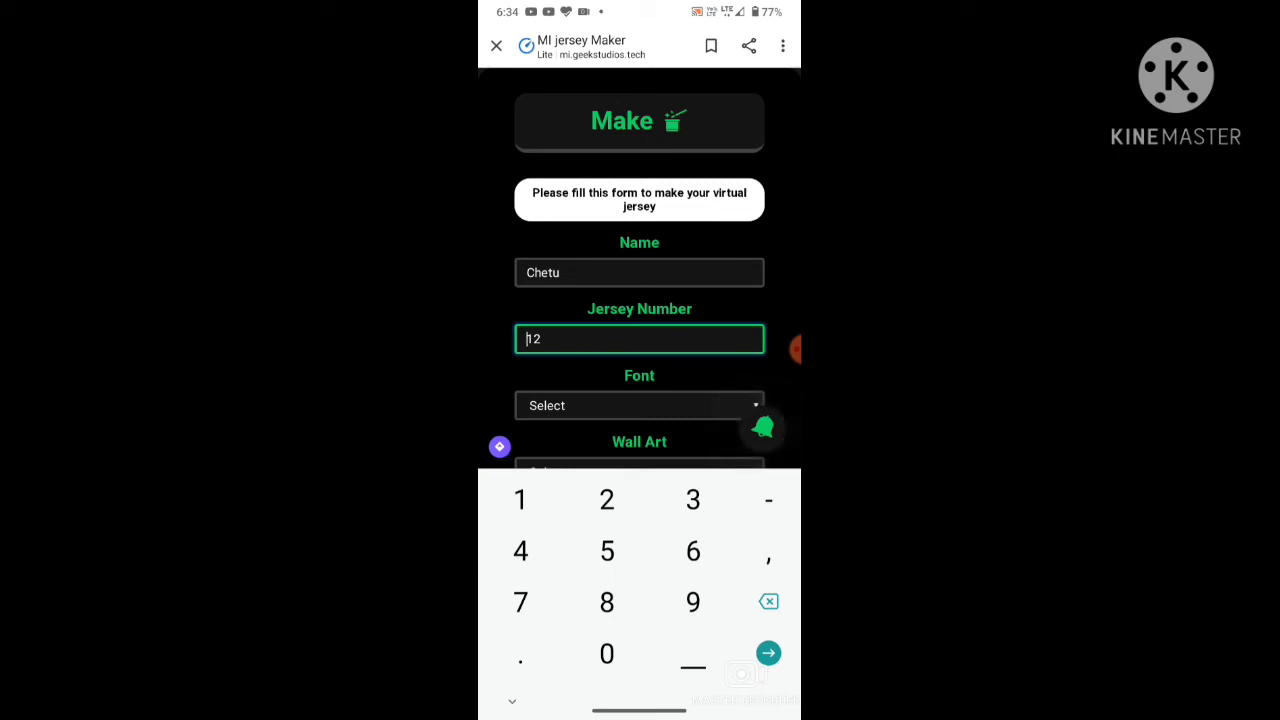
type("45")
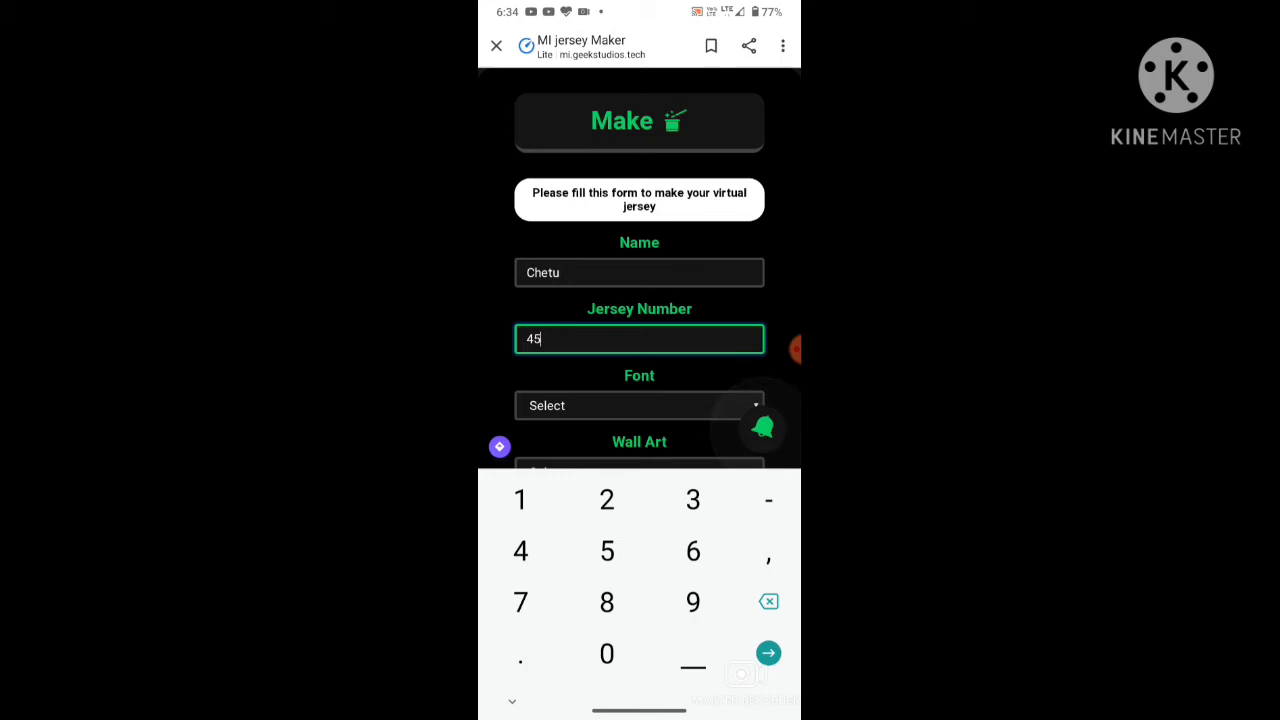
Choose Castoro Italic font with 'Yes, i need wall art' and generate the jersey
left_click(640, 404)
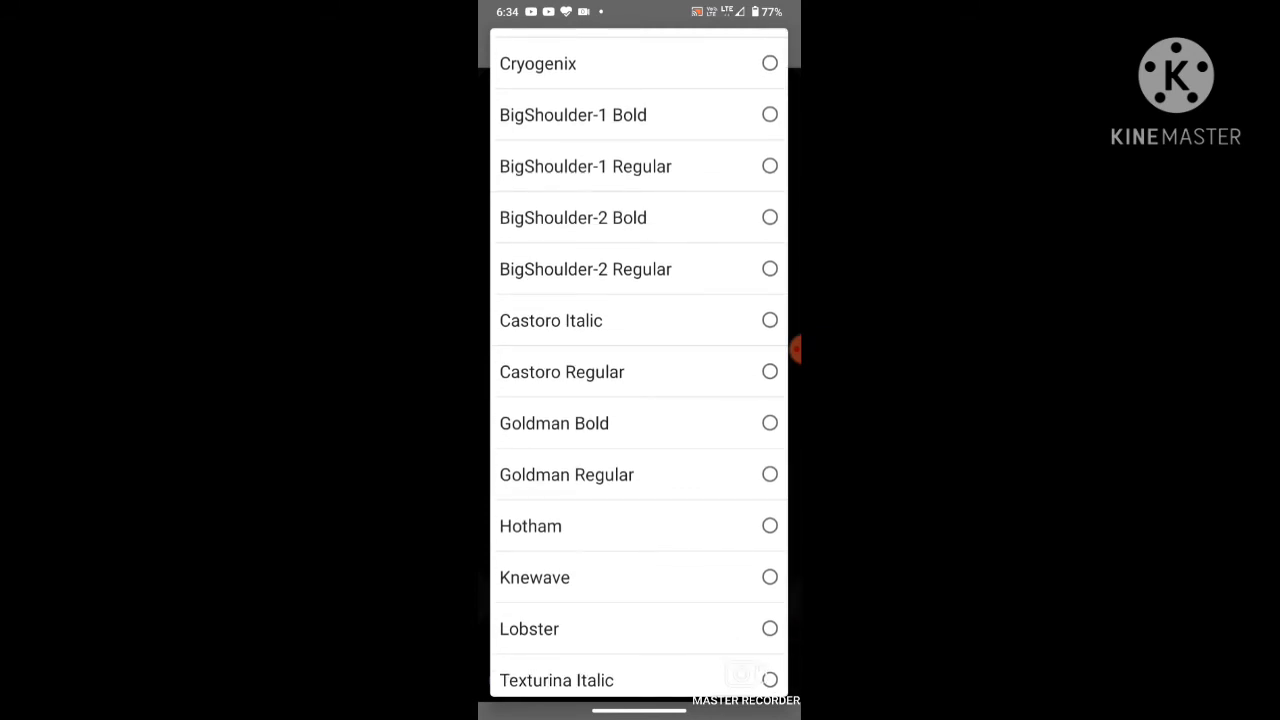
left_click(552, 320)
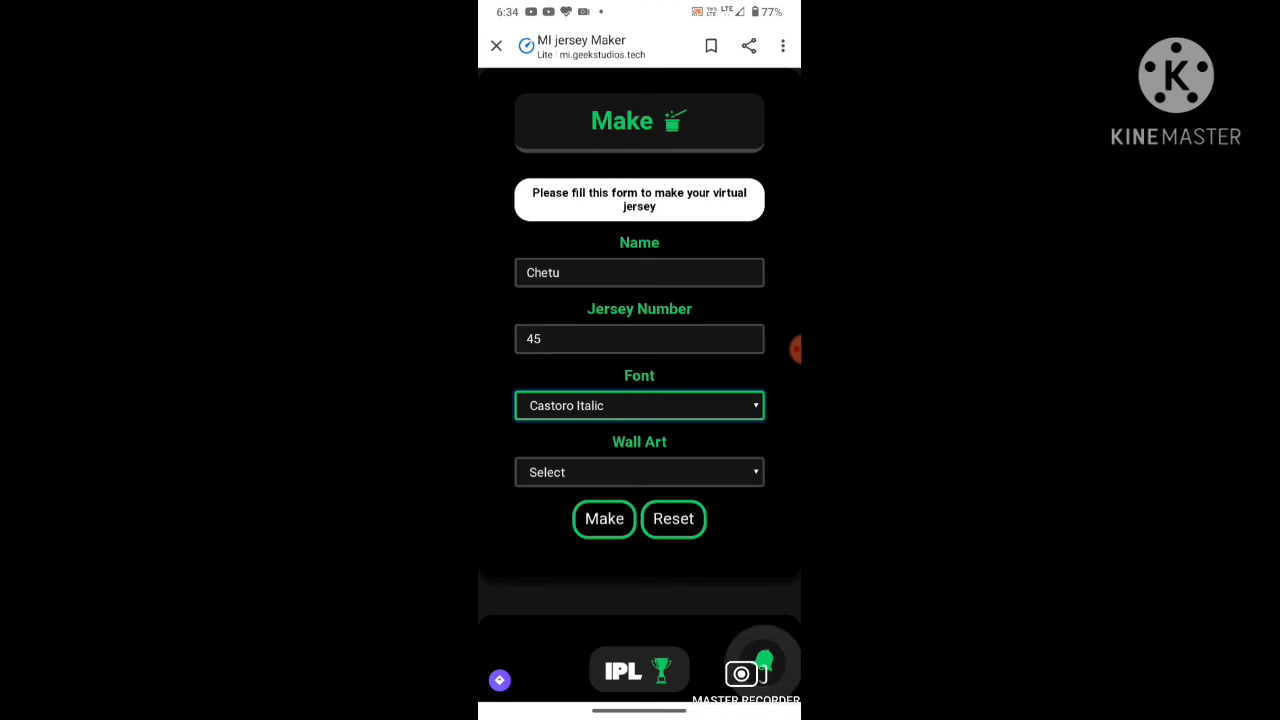
left_click(640, 472)
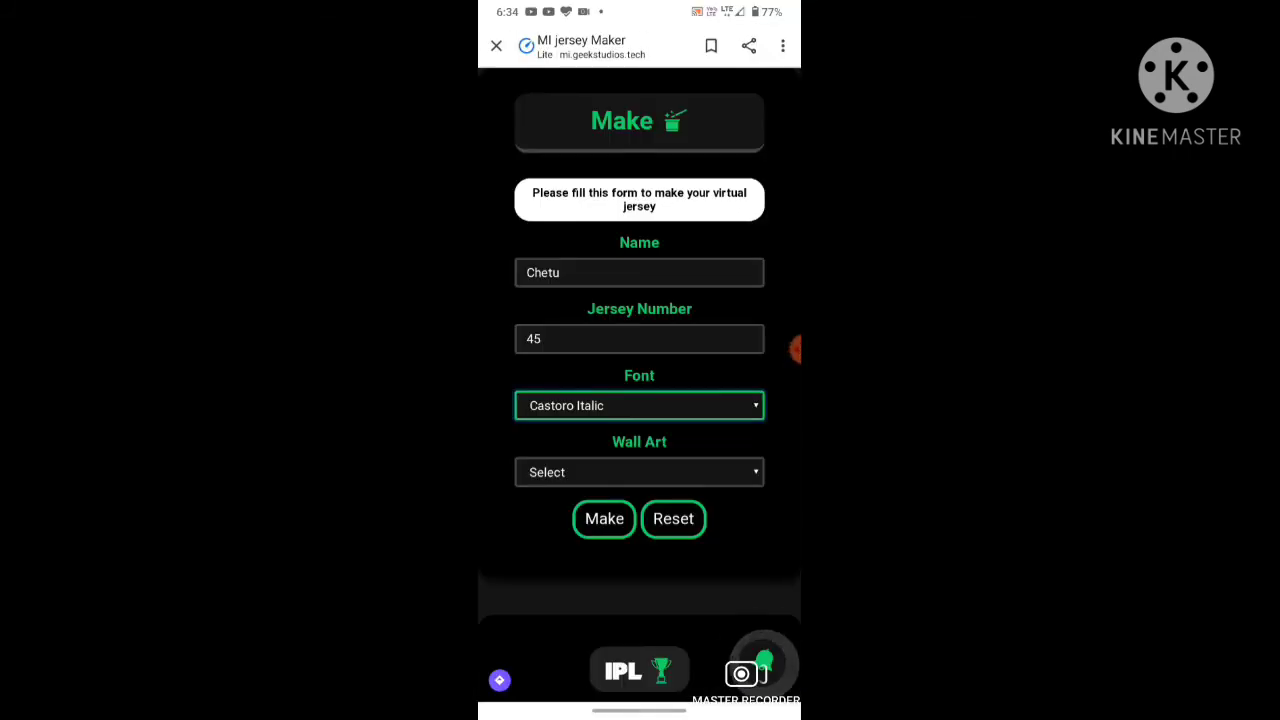
left_click(640, 472)
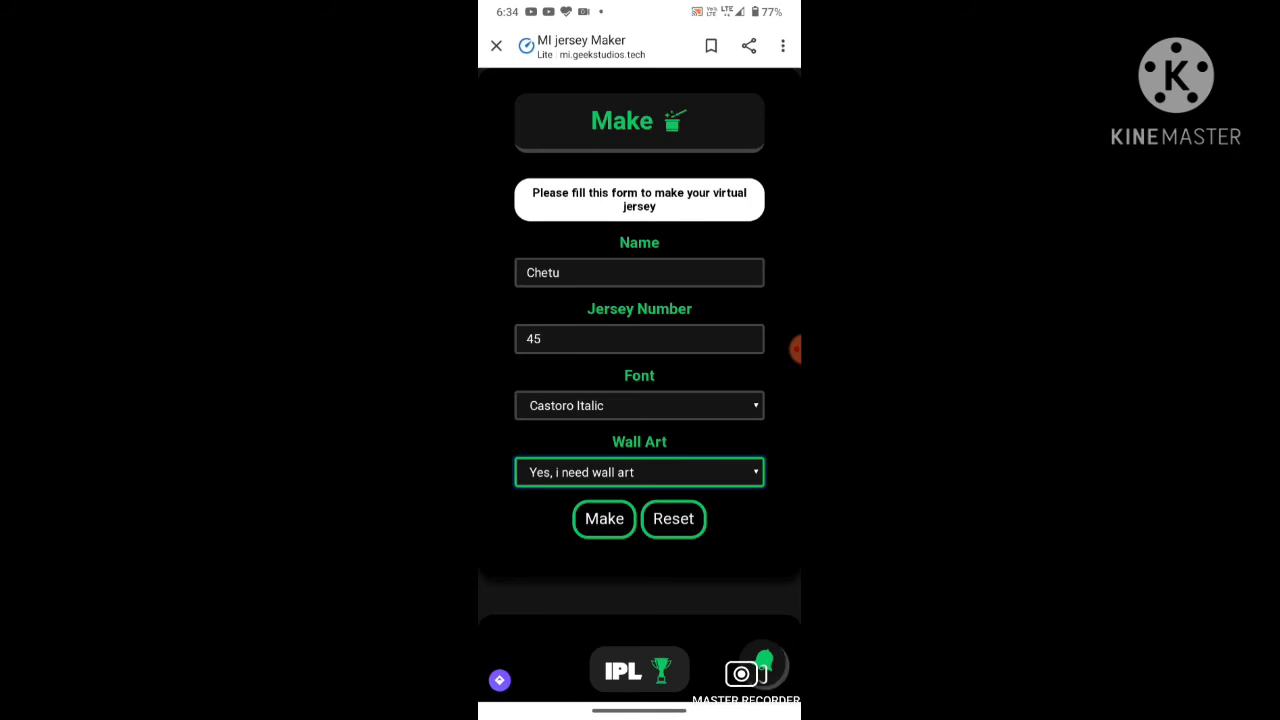
left_click(604, 520)
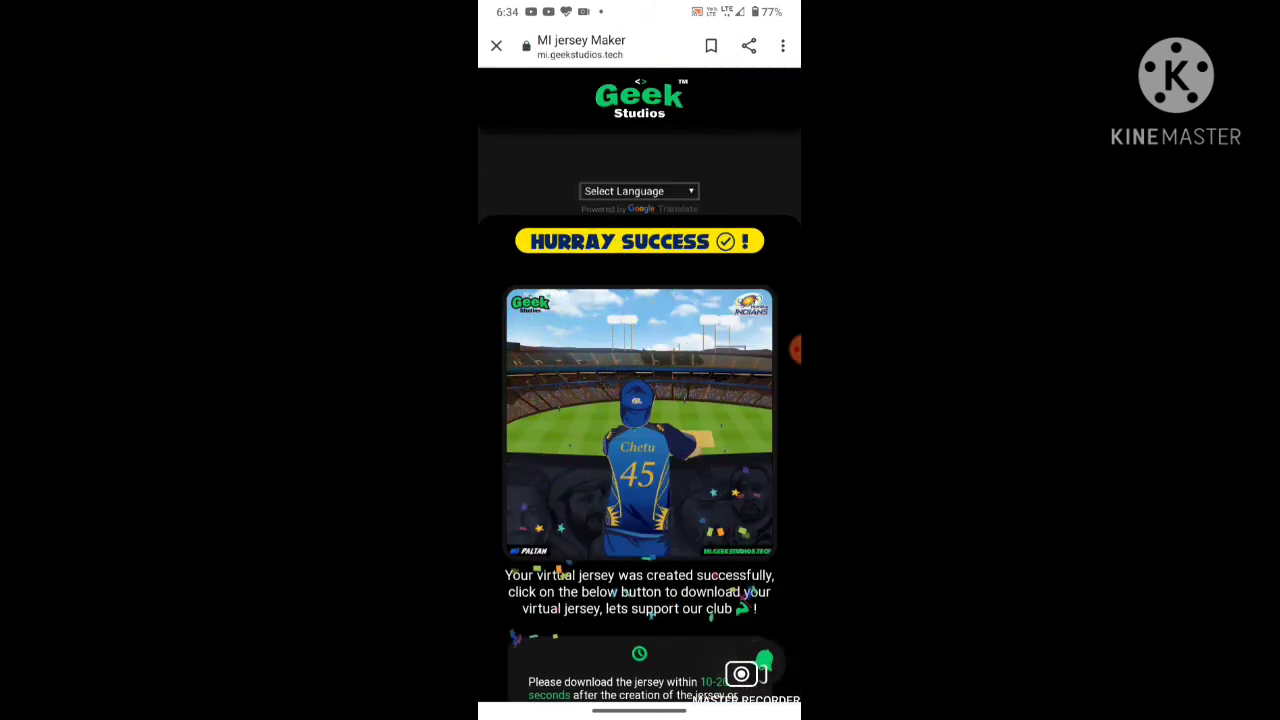
Download the generated Chetu 45 jersey image from the success page
scroll("down", 3)
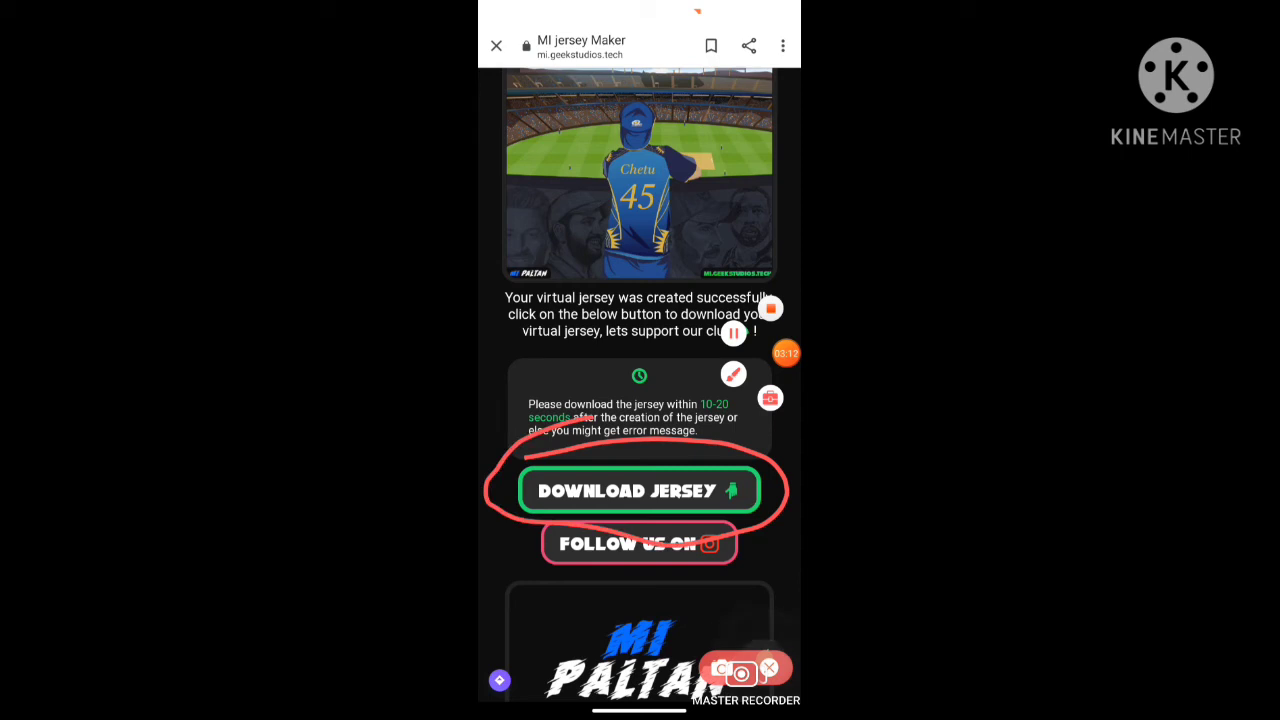
left_click(640, 490)
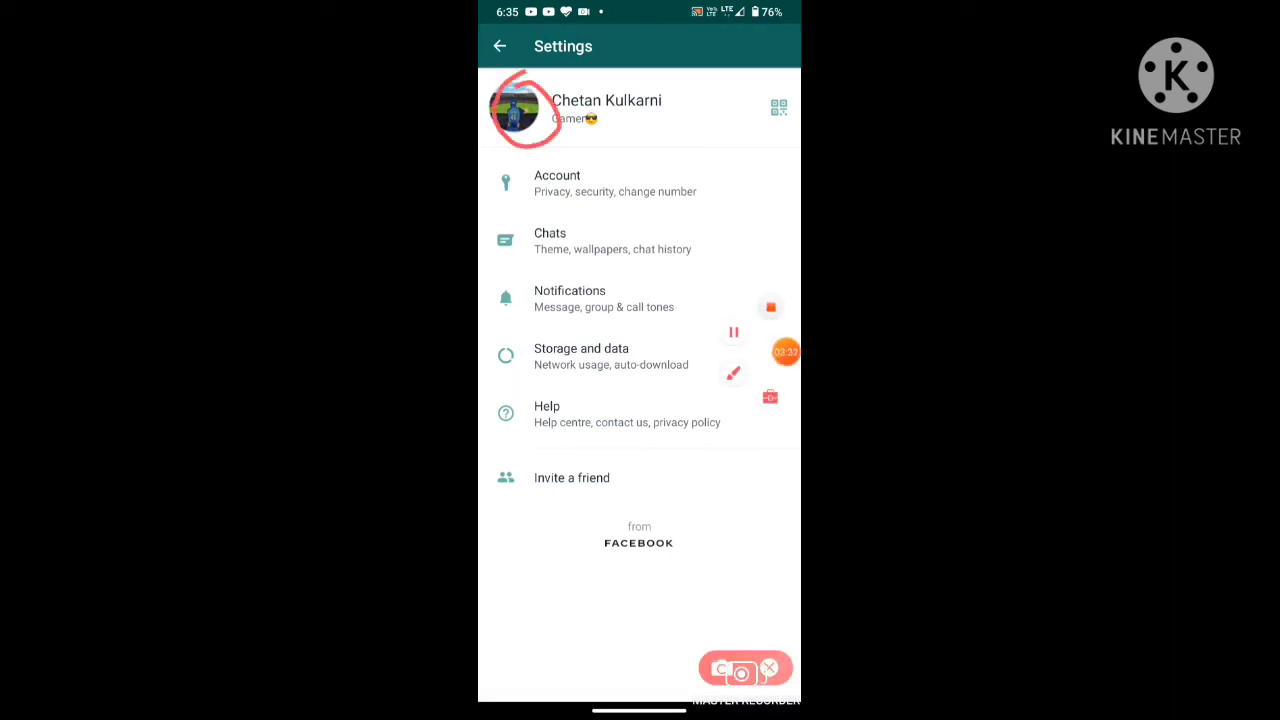
Set the Chetu 45 jersey image from the gallery as the WhatsApp profile photo
left_click(528, 112)
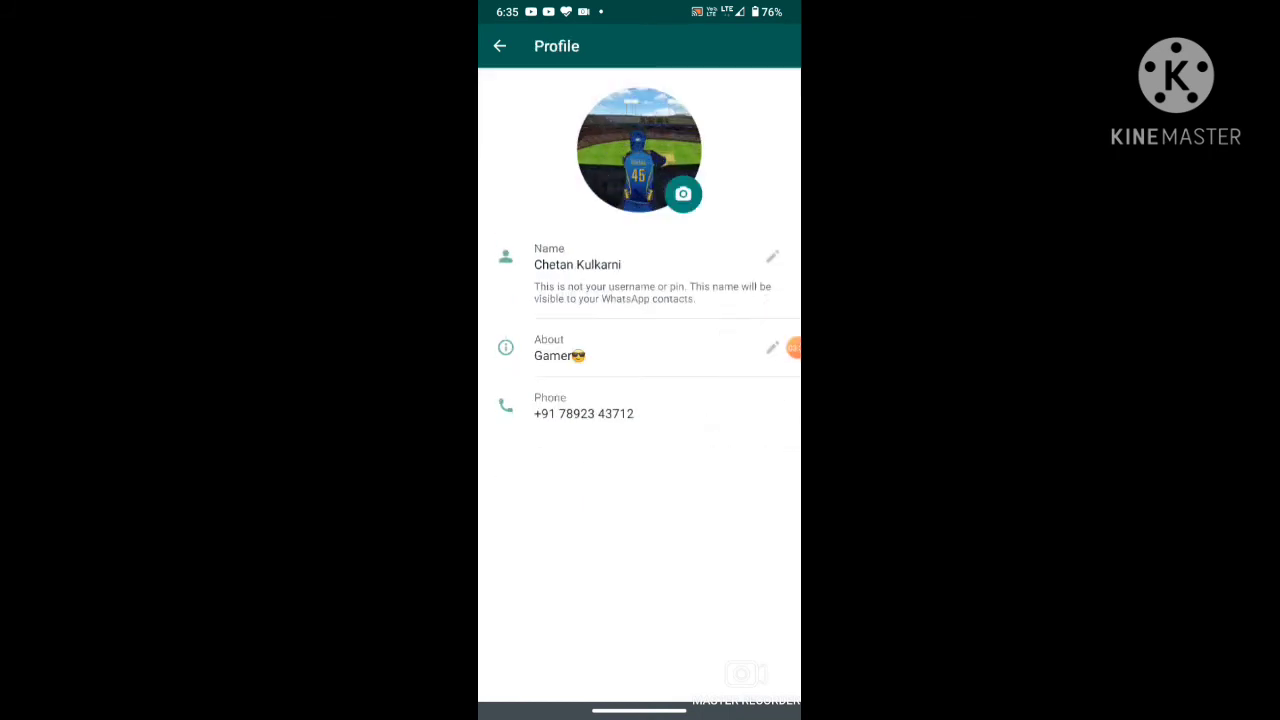
left_click(684, 192)
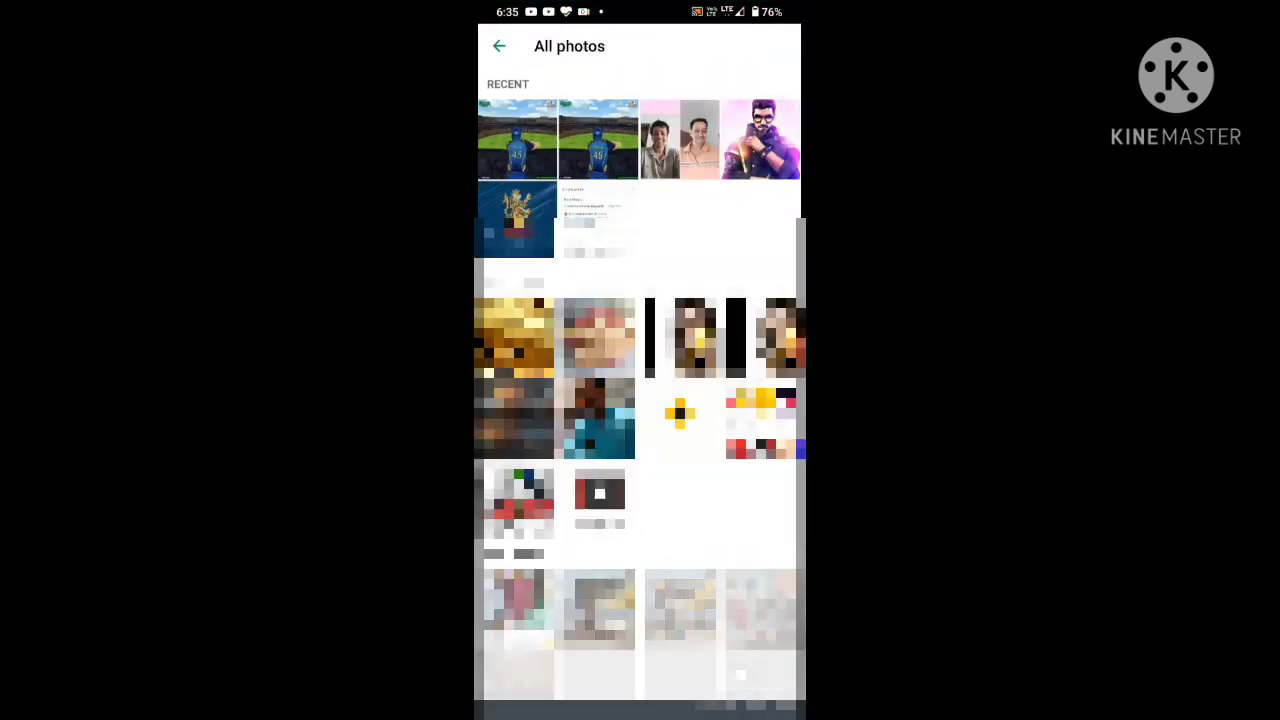
left_click(516, 140)
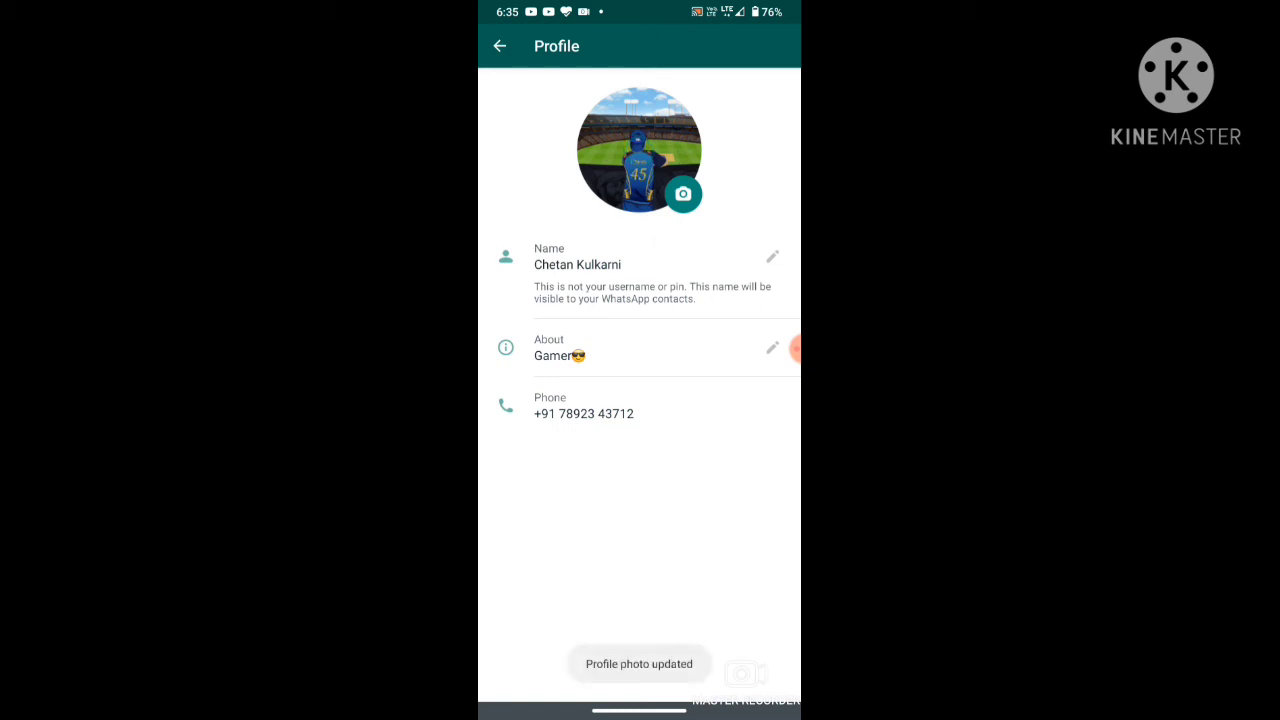
left_click(500, 46)
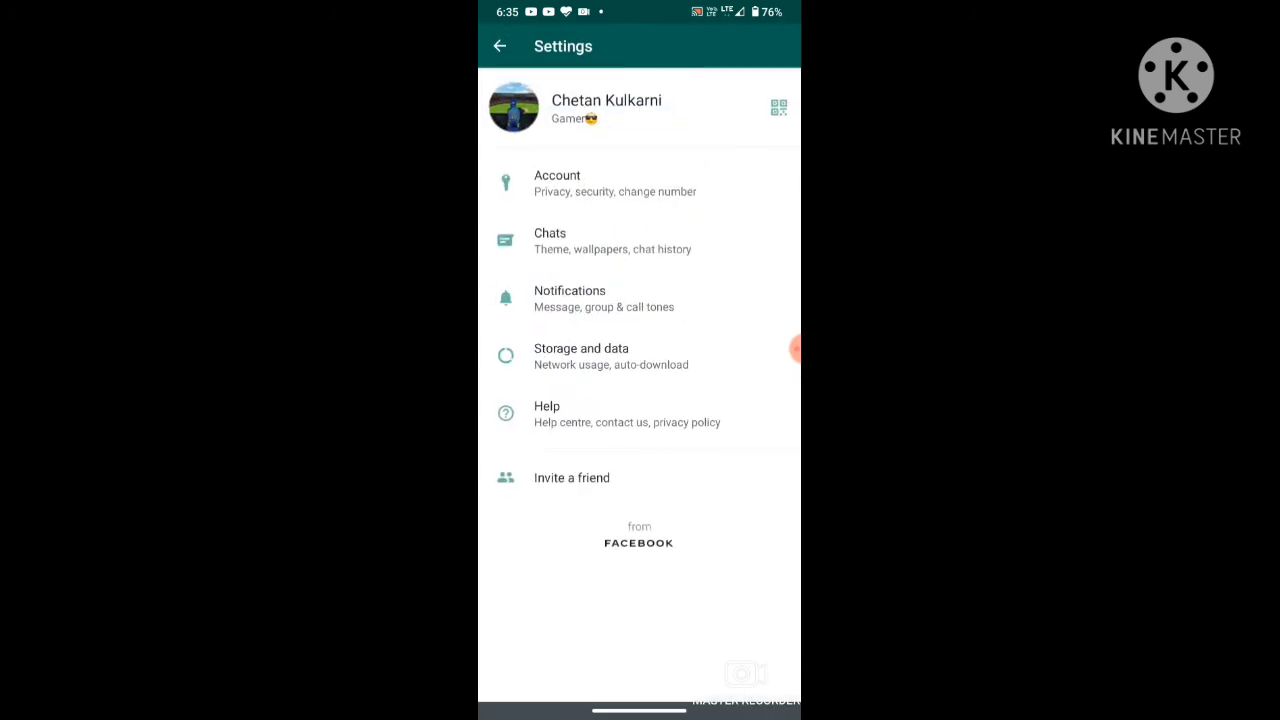
left_click(498, 46)
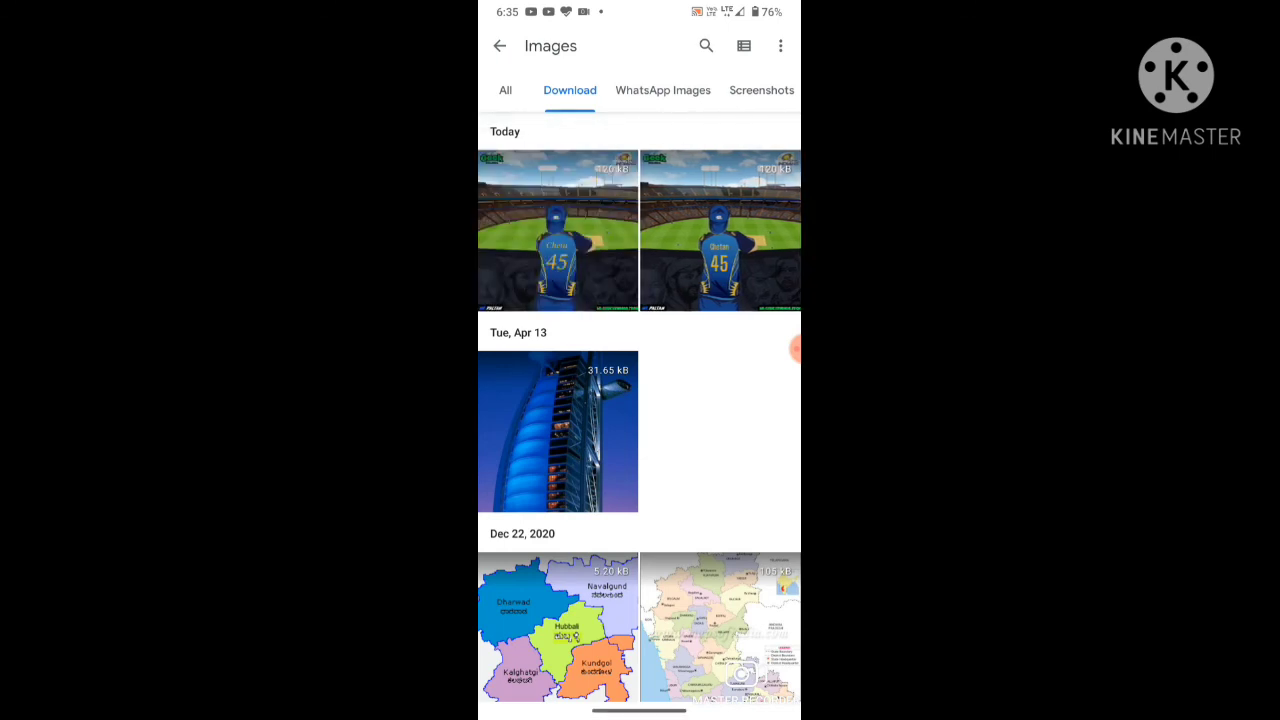
View the downloaded Chetu 45 jersey image full screen from the Download folder
left_click(556, 230)
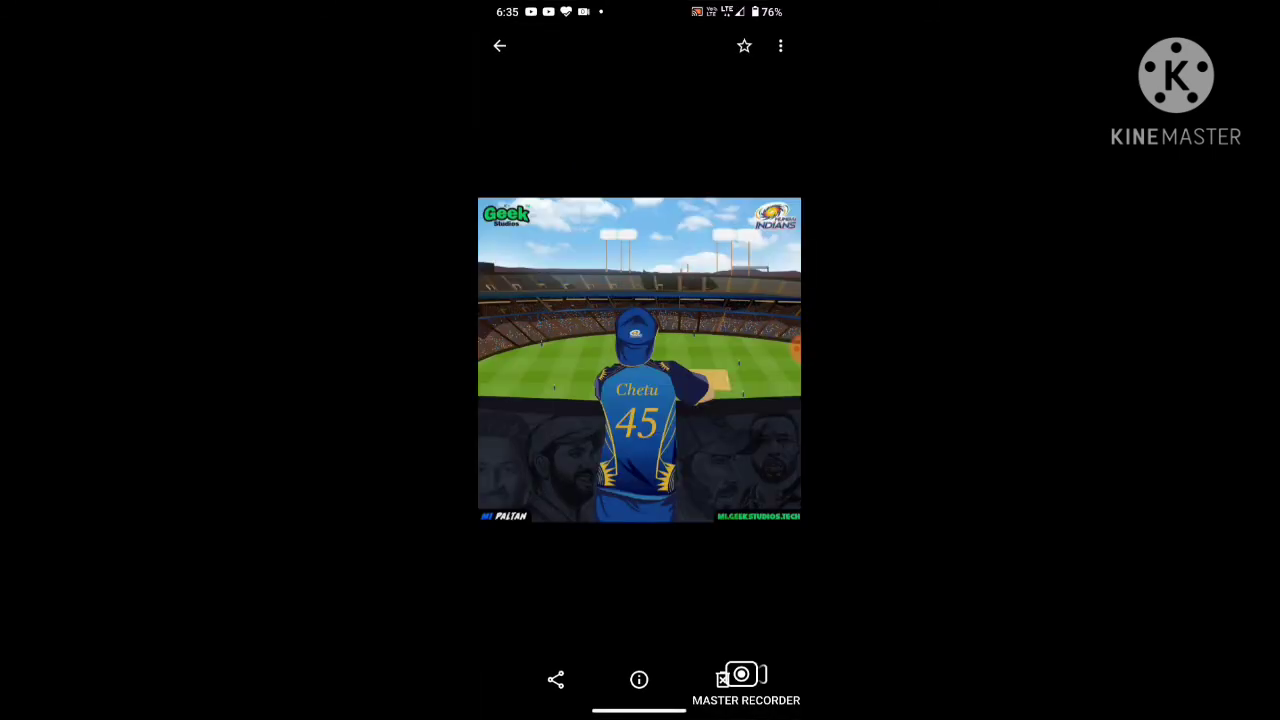